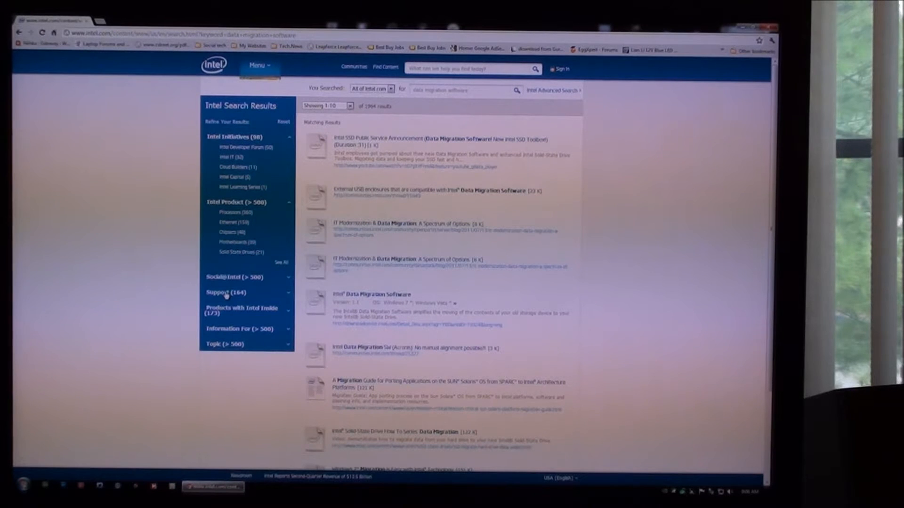
Filter the search to Support > Downloads & Drivers and open the Intel Data Migration Software result
click(225, 292)
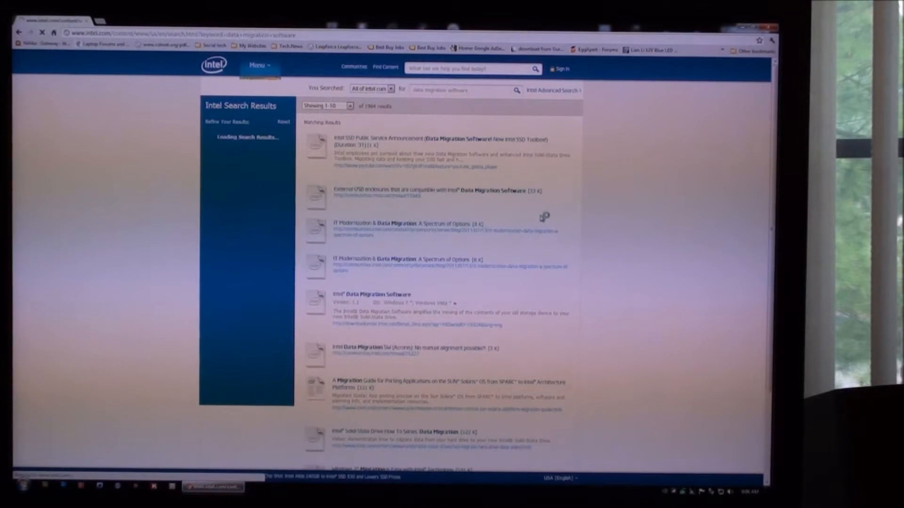
click(223, 151)
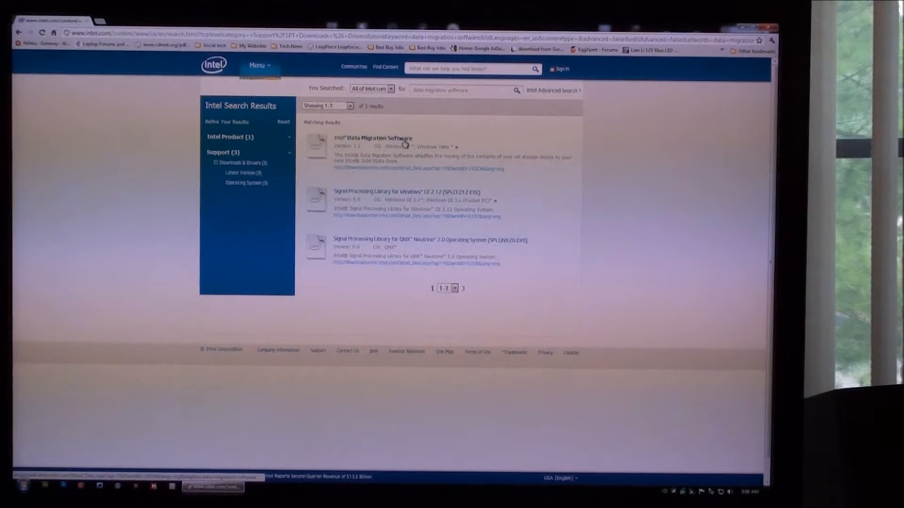
click(373, 137)
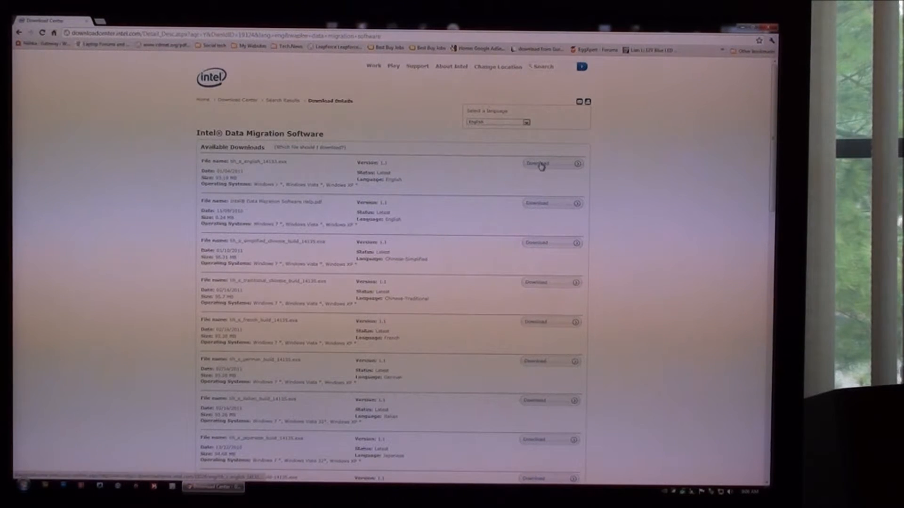
Download the English .exe installer and allow it to run at the User Account Control prompt
click(536, 163)
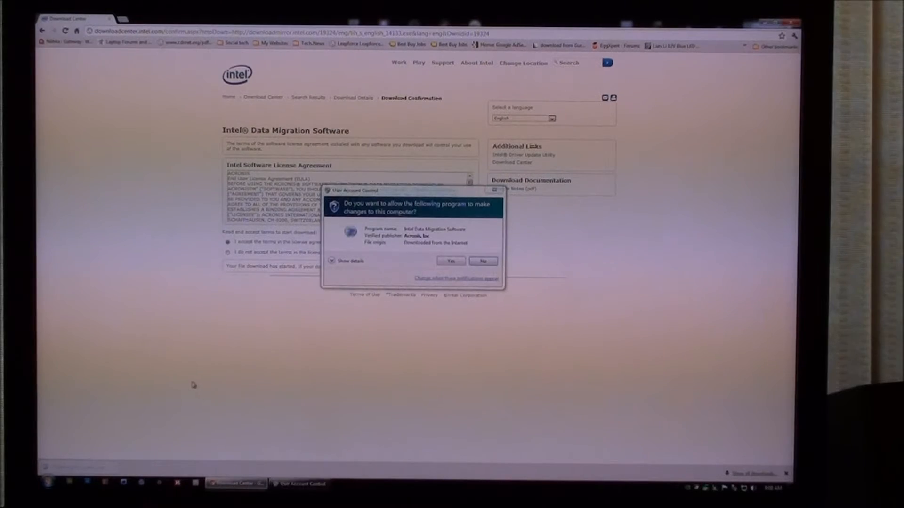
click(450, 260)
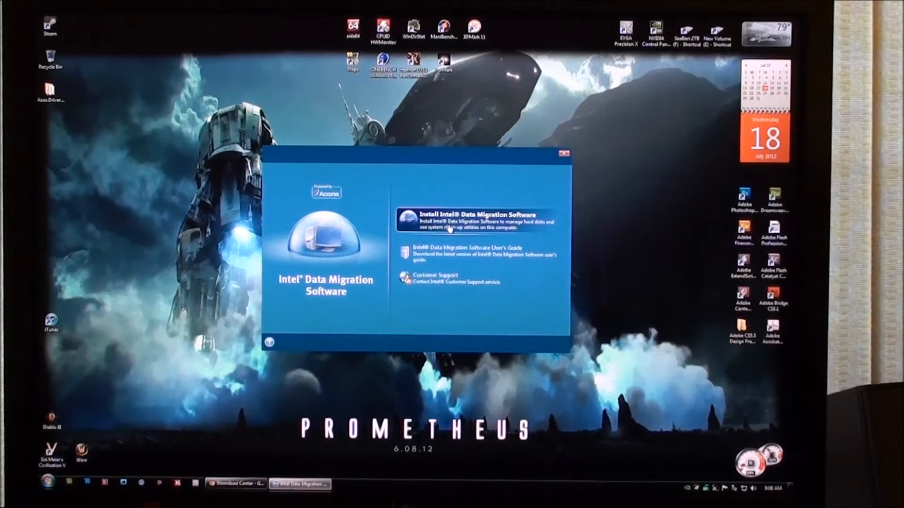
click(478, 220)
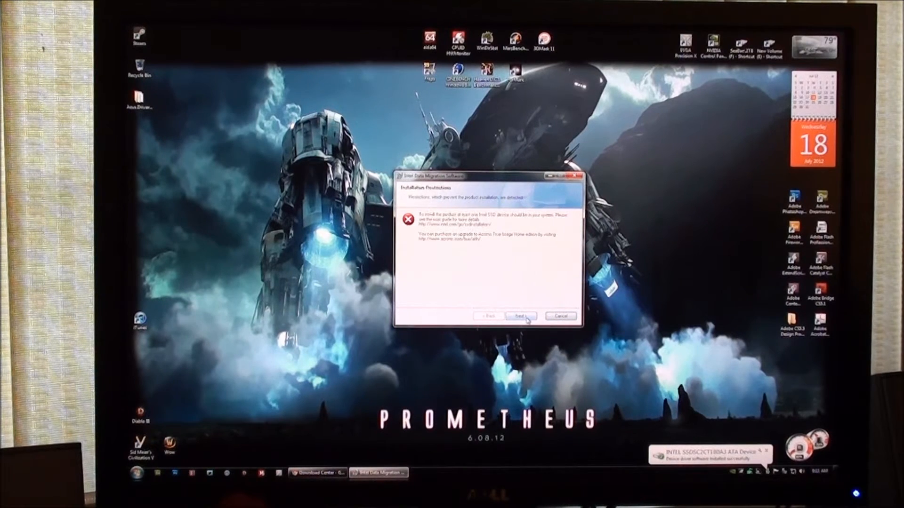
Close the interrupted installation, rerun setup past the welcome page and accept the license agreement
click(519, 316)
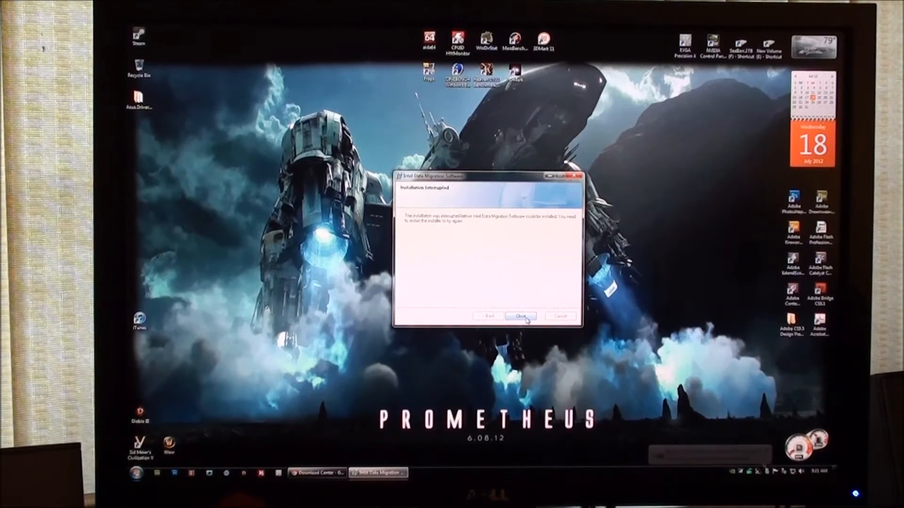
click(520, 316)
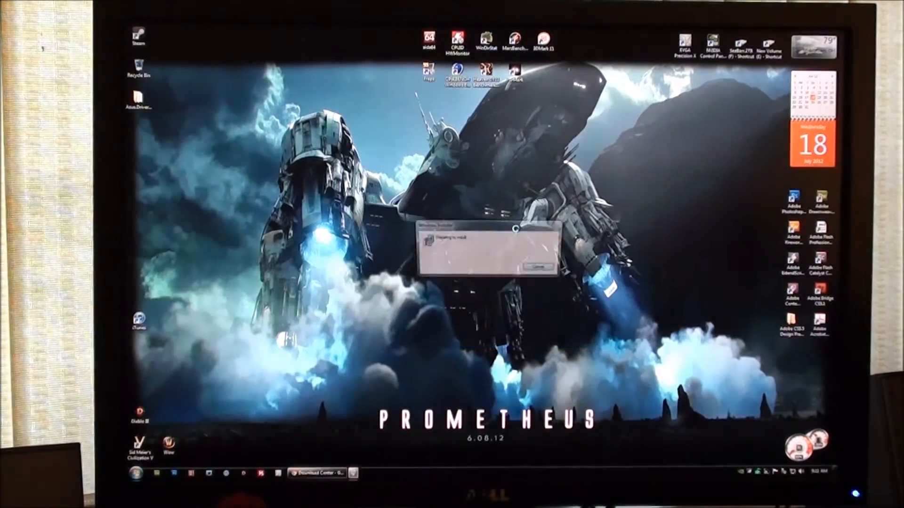
click(537, 267)
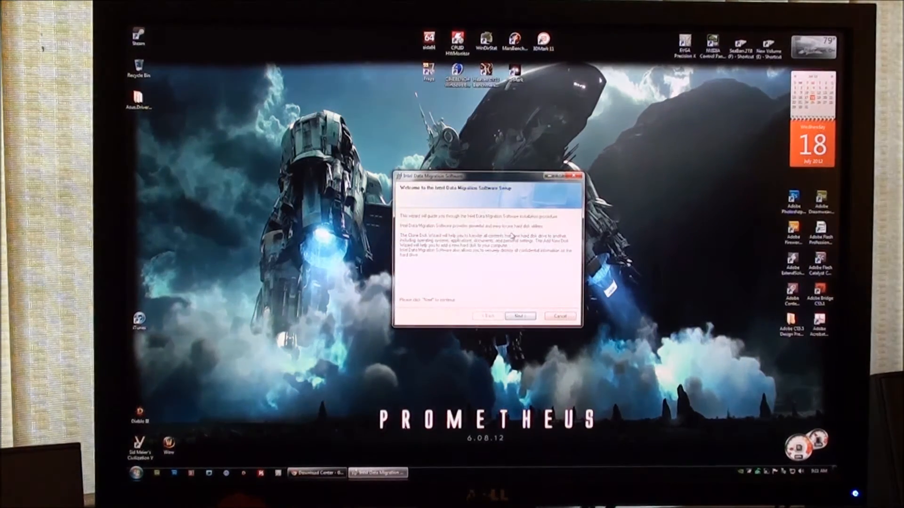
click(520, 316)
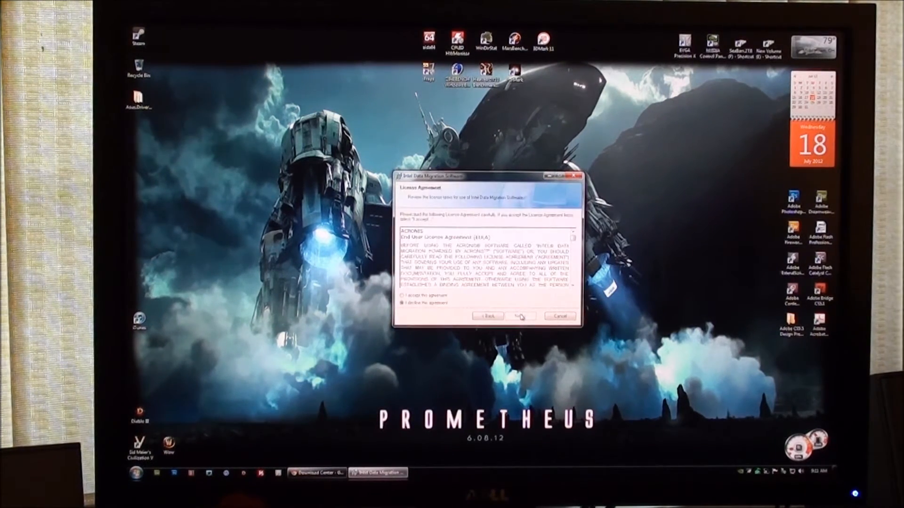
click(518, 317)
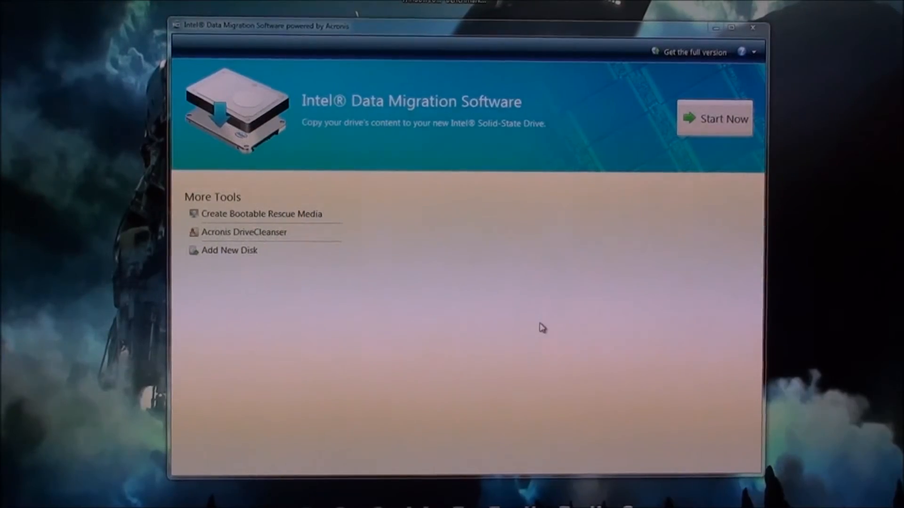
mouse_move(548, 225)
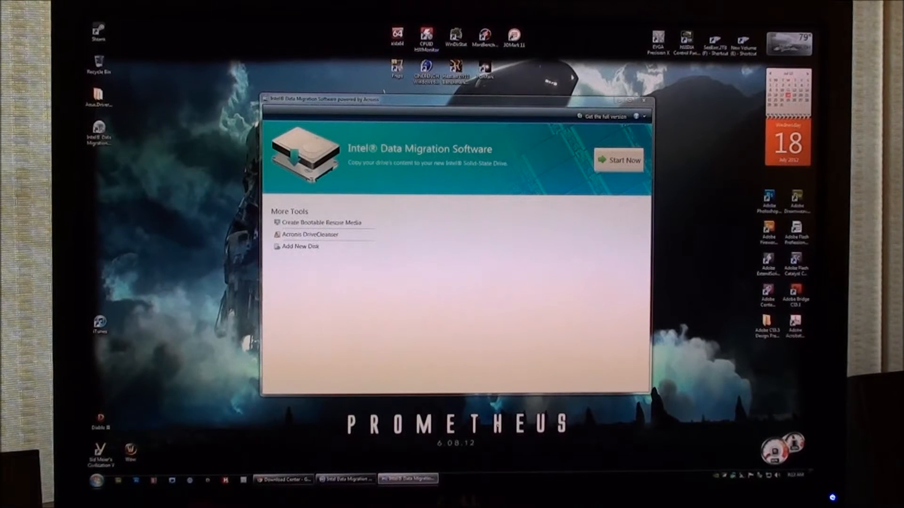
Bring up the Windows Start menu to search for another program
click(95, 481)
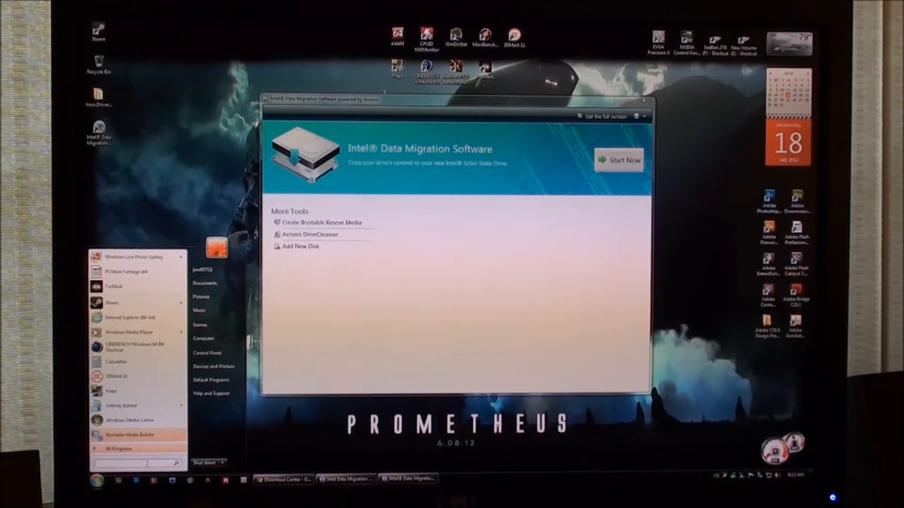
Search 'backup' in the Start menu to reach Windows Backup and Restore
text(back)
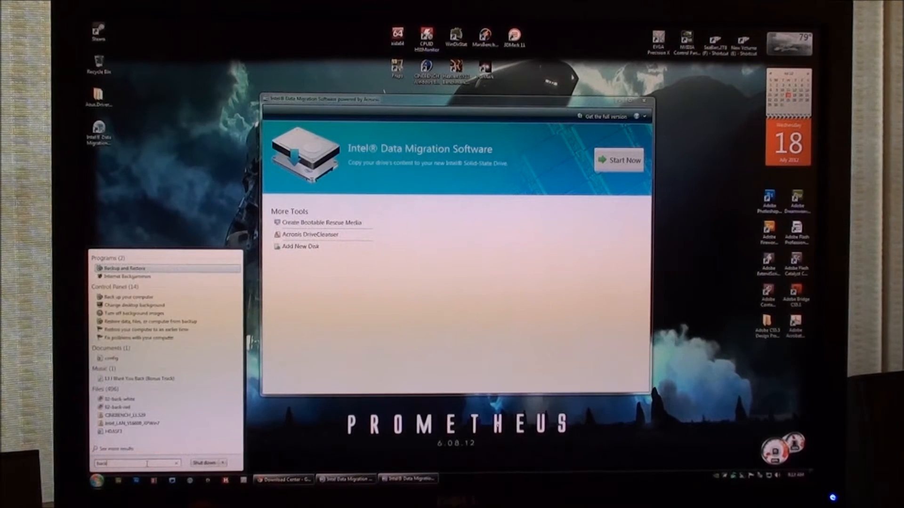
text(backup)
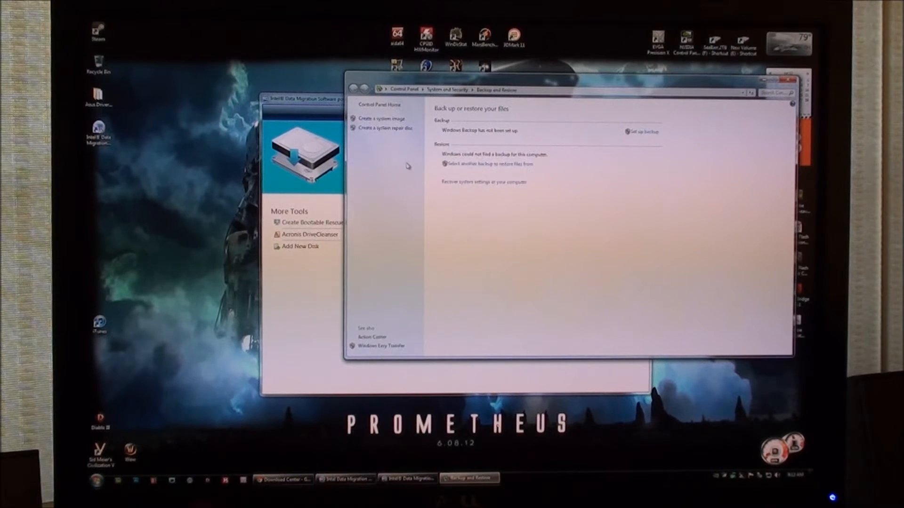
mouse_move(647, 139)
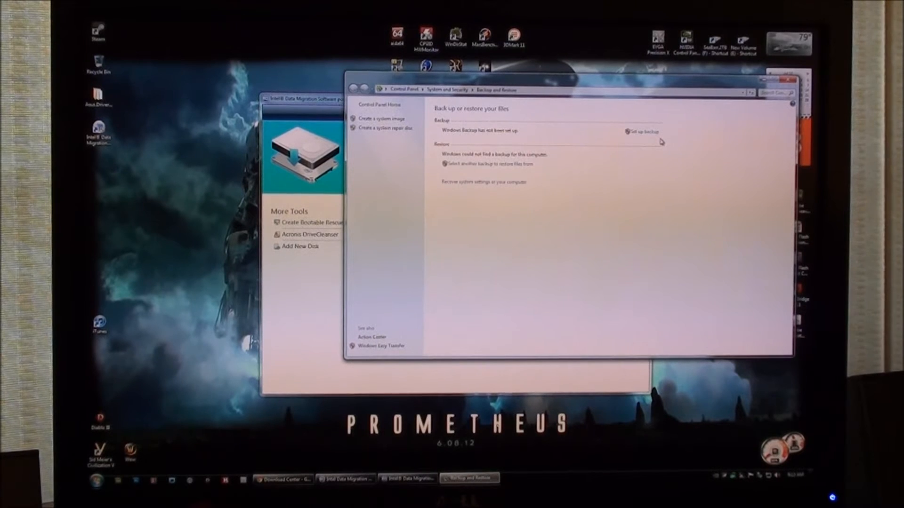
mouse_move(764, 122)
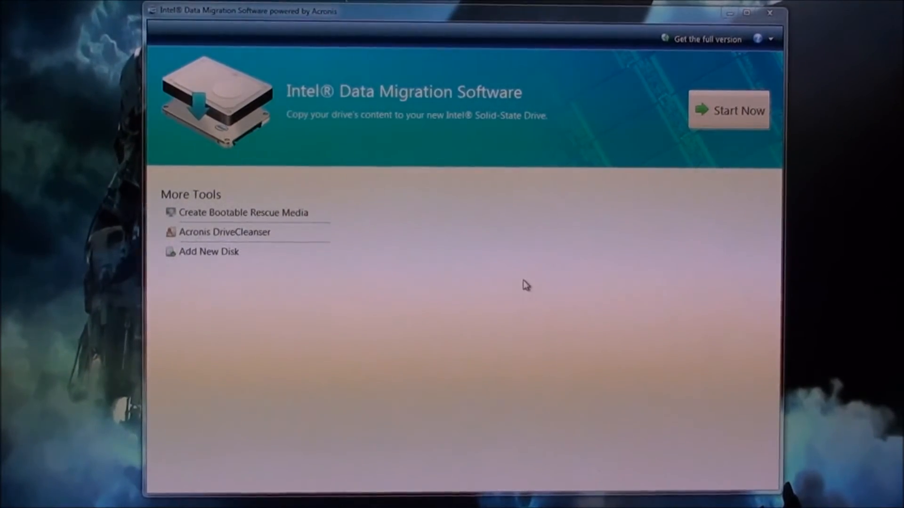
mouse_move(378, 48)
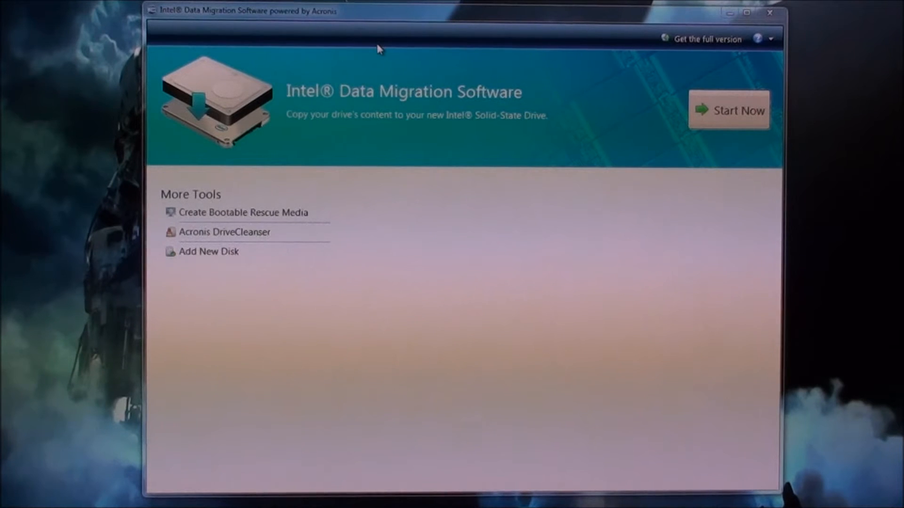
mouse_move(718, 52)
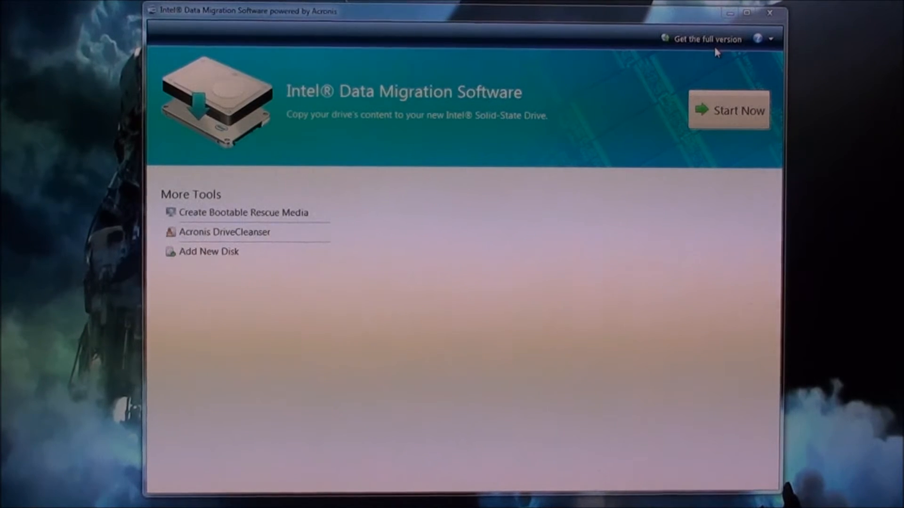
Start the Clone Disk Wizard from the main screen via Start Now
click(728, 110)
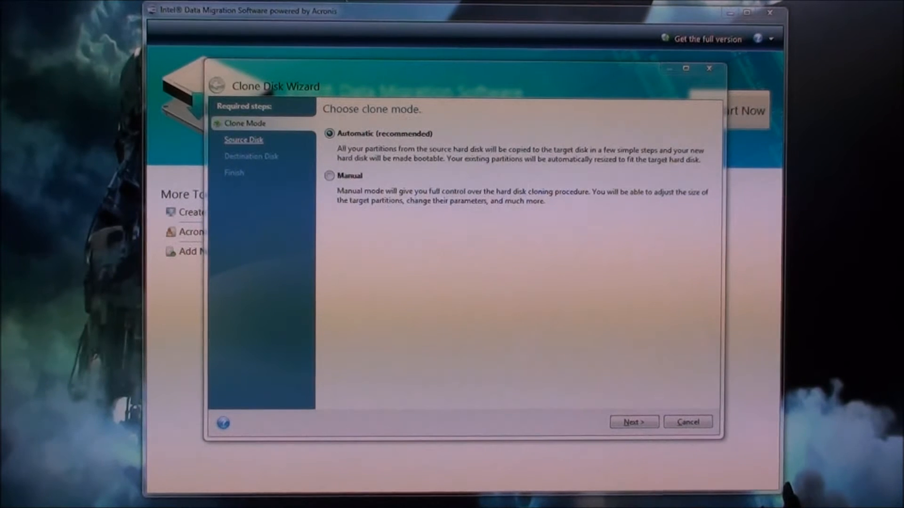
Keep Automatic clone mode and choose Disk 2 (SAMSUNG SSD 830 Series) as the source disk
click(633, 422)
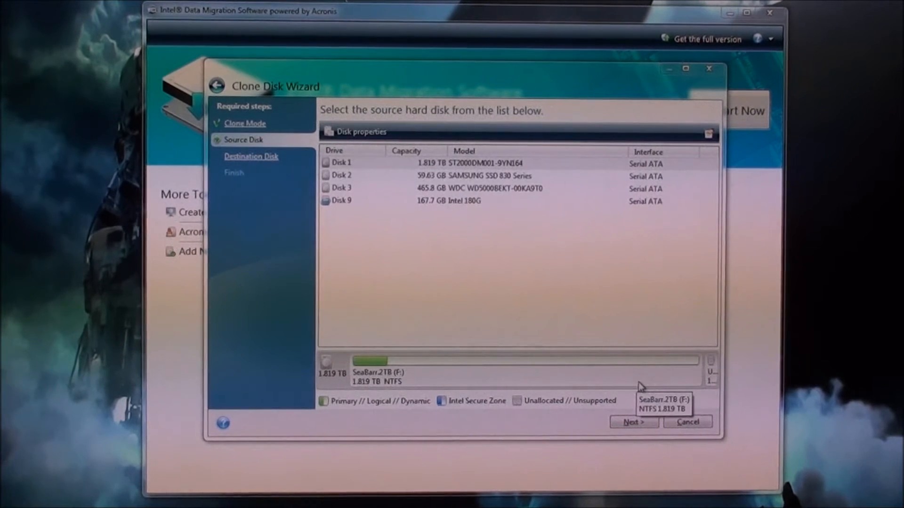
mouse_move(641, 386)
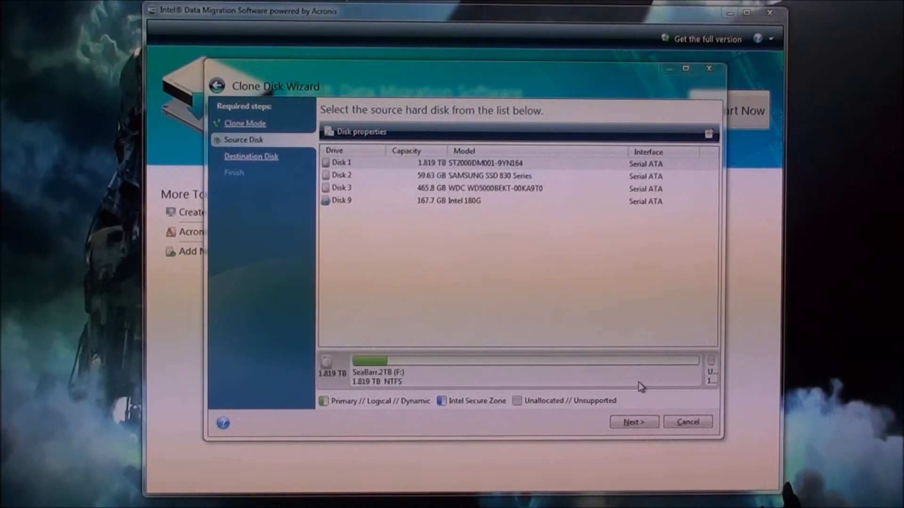
mouse_move(404, 227)
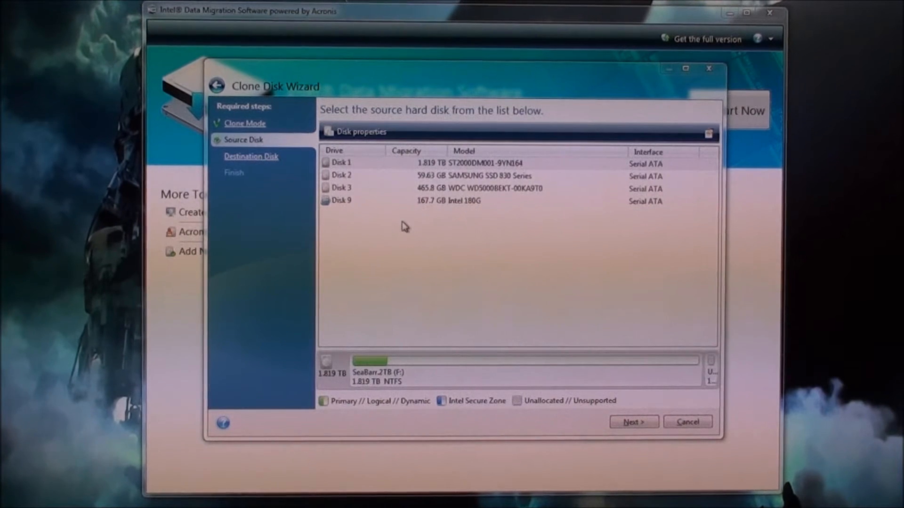
mouse_move(429, 135)
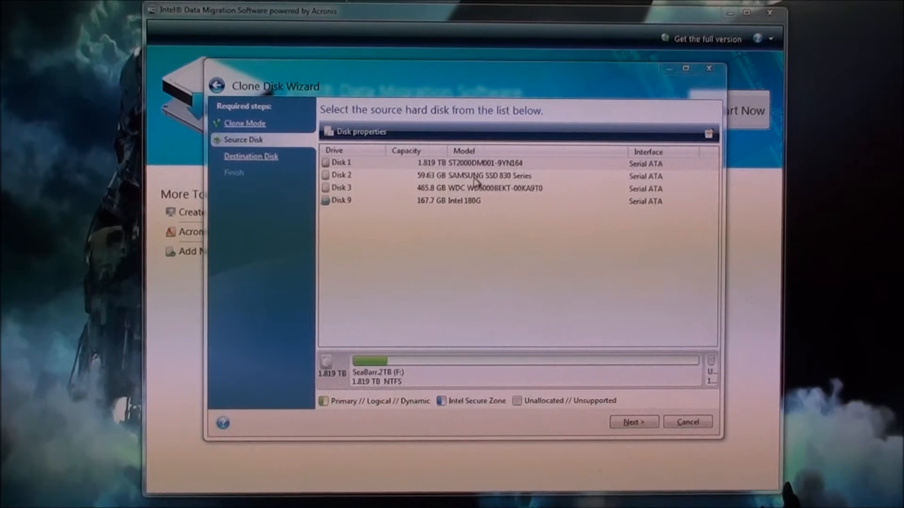
click(461, 175)
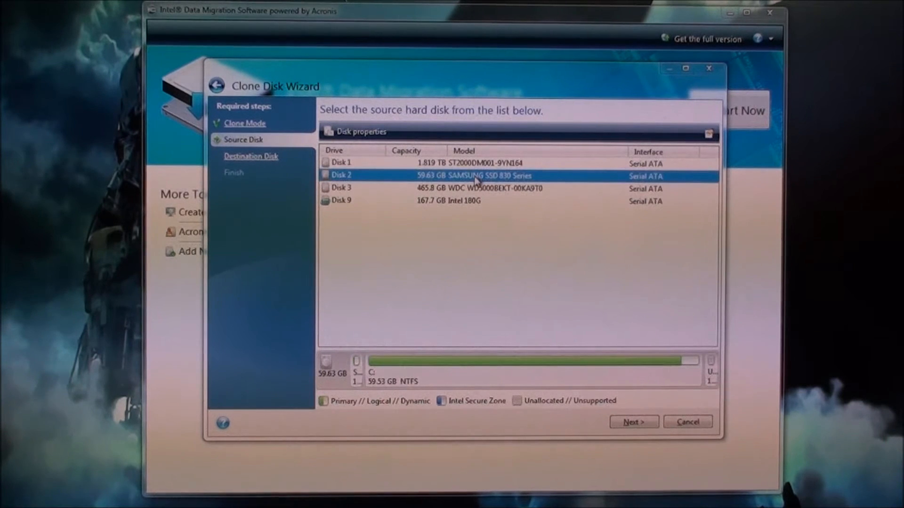
mouse_move(701, 369)
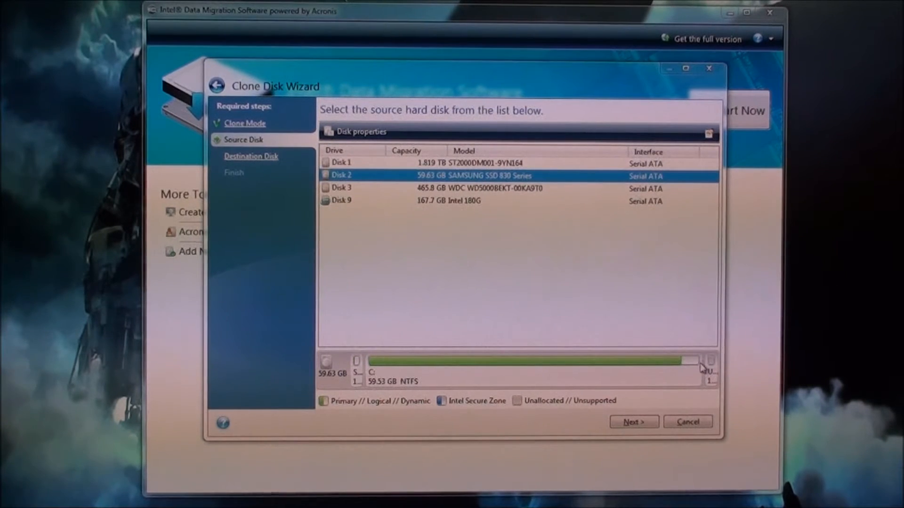
mouse_move(730, 410)
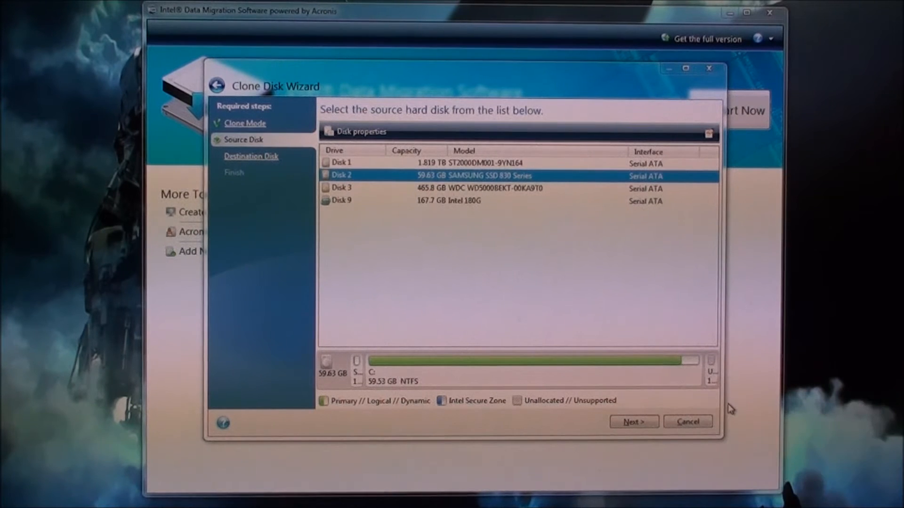
mouse_move(646, 381)
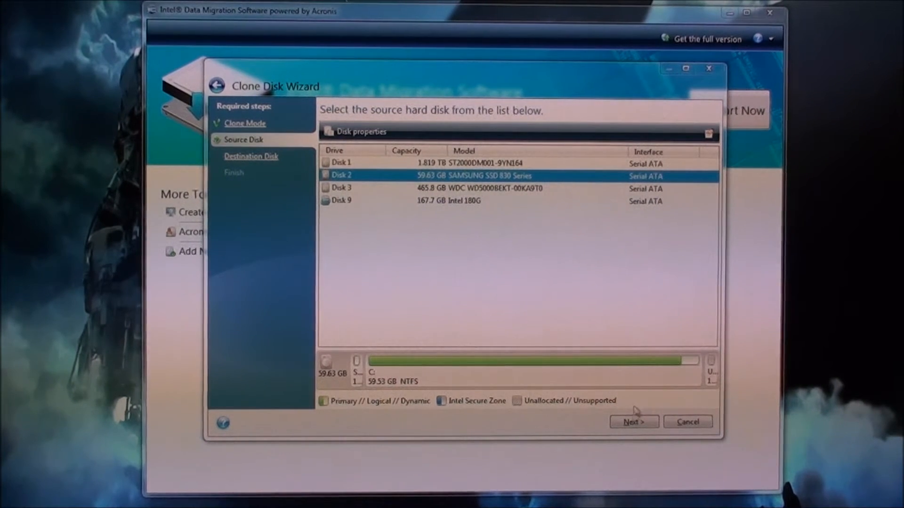
click(634, 422)
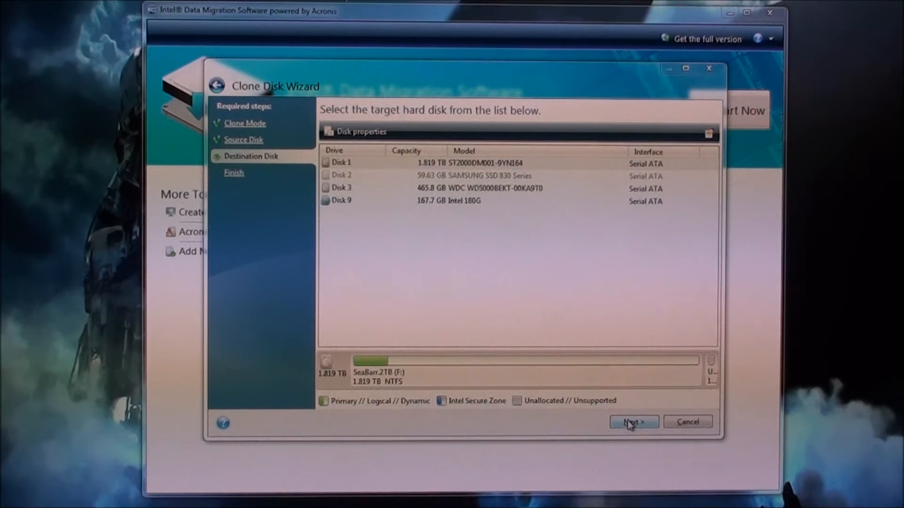
mouse_move(593, 289)
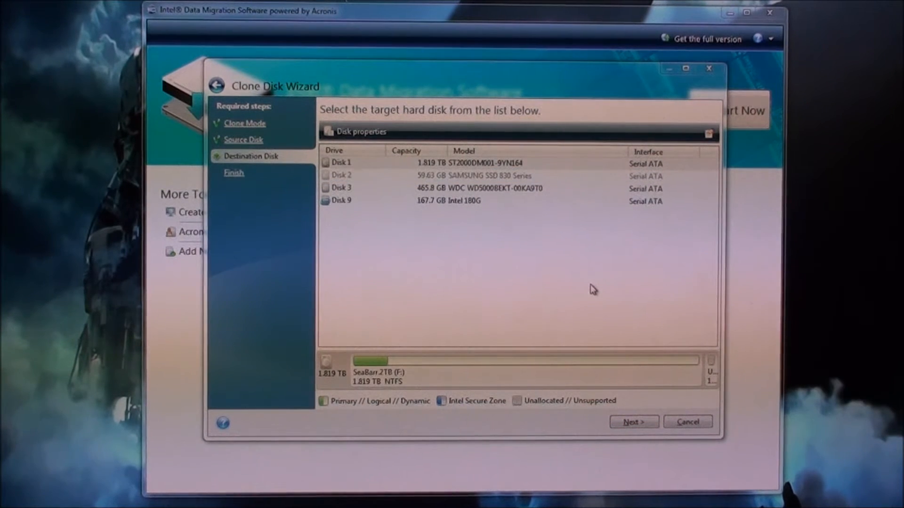
mouse_move(492, 204)
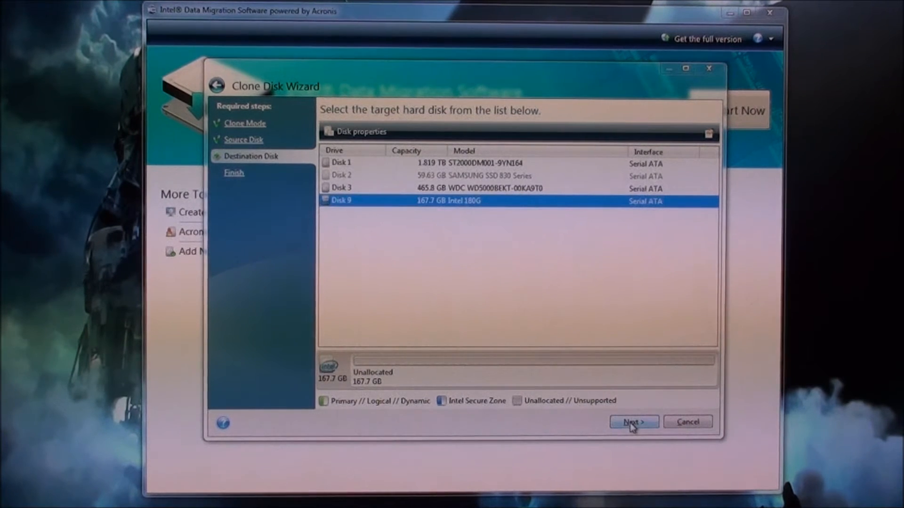
Choose Disk 9 (Intel 180G) as the target disk and reach the clone Summary page
click(634, 422)
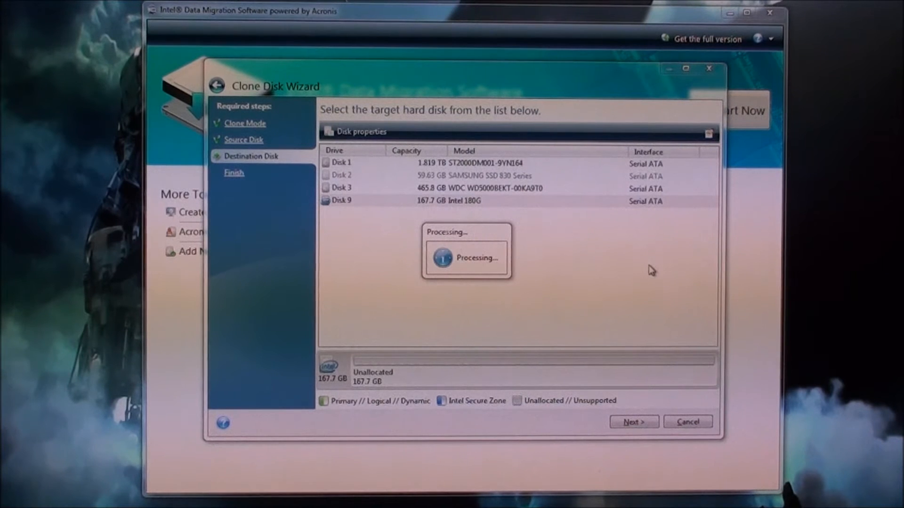
click(632, 421)
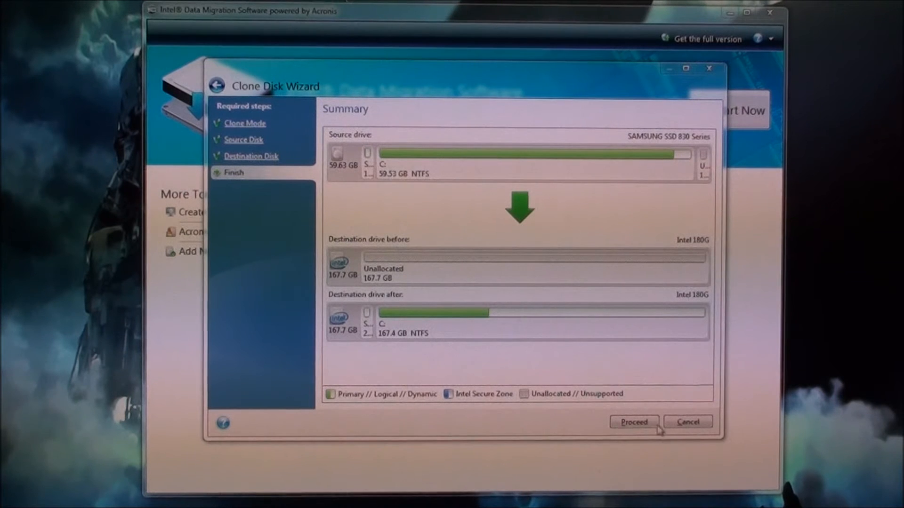
Proceed with the clone from the Summary page and accept the required reboot
click(632, 421)
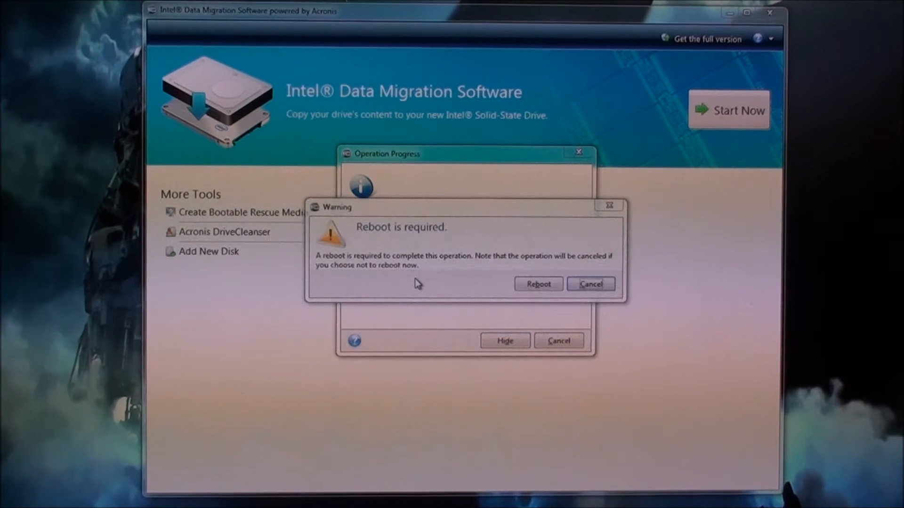
mouse_move(656, 261)
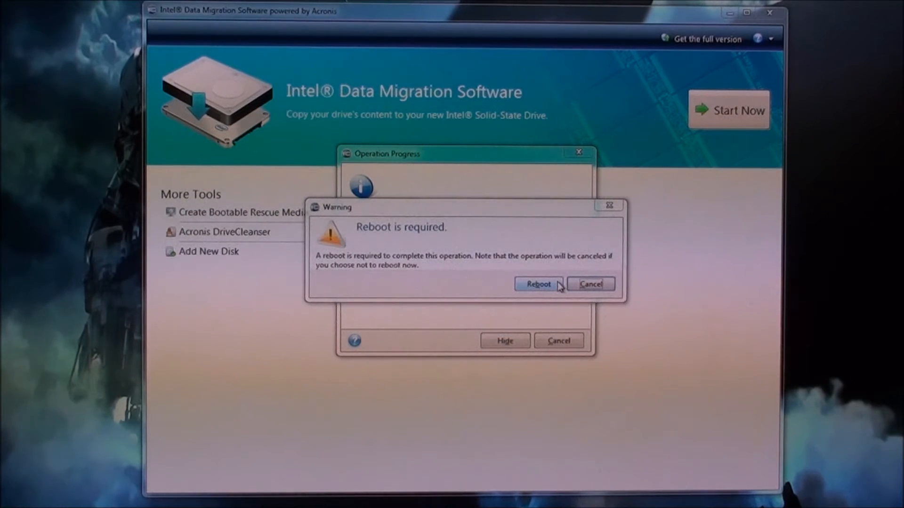
click(538, 283)
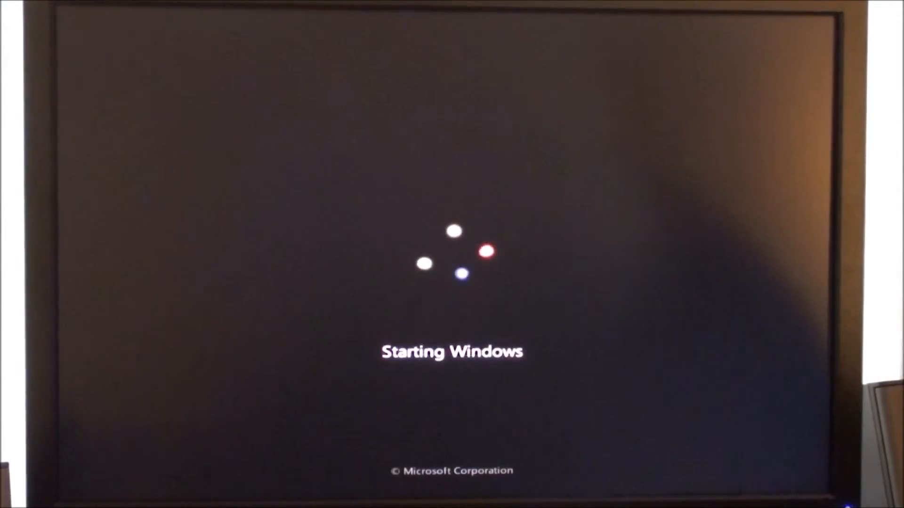